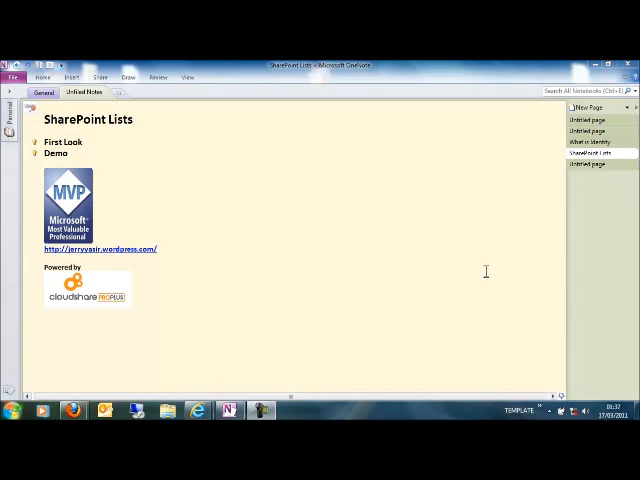
{"action": "mouse_move", "coordinate": [322, 332]}
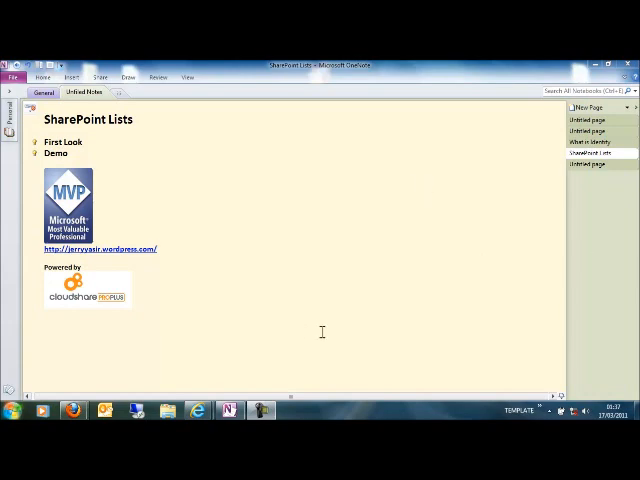
{"action": "mouse_move", "coordinate": [42, 372]}
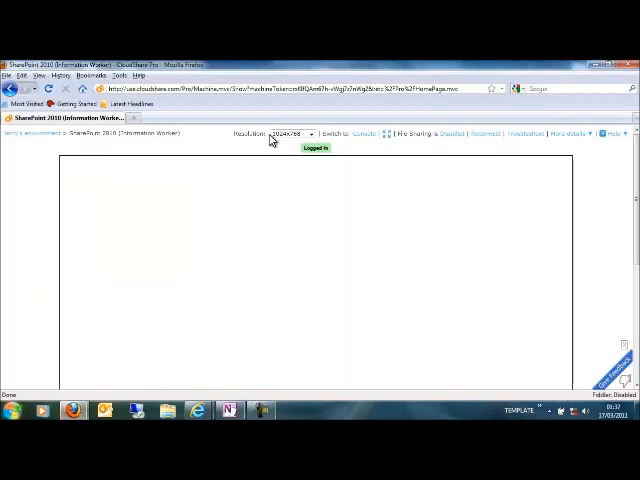
From the CloudShare home page, switch to the remote SharePoint 2010 machine window
{"action": "left_click", "coordinate": [228, 410]}
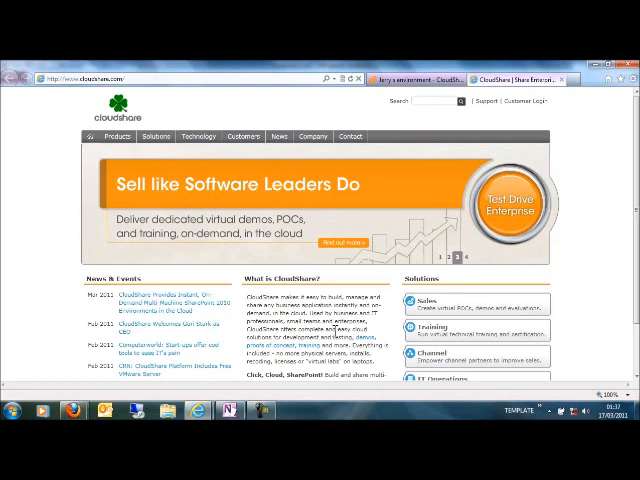
{"action": "left_click", "coordinate": [468, 256]}
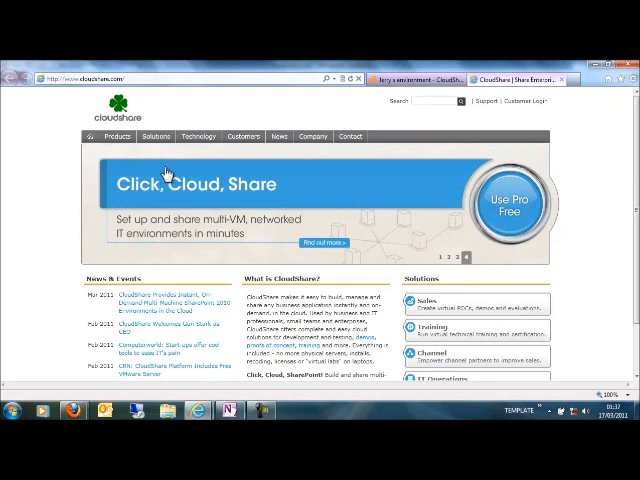
{"action": "mouse_move", "coordinate": [224, 382]}
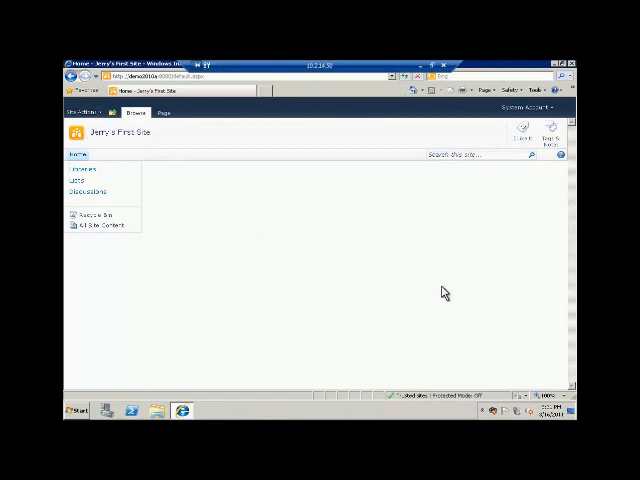
{"action": "mouse_move", "coordinate": [308, 384]}
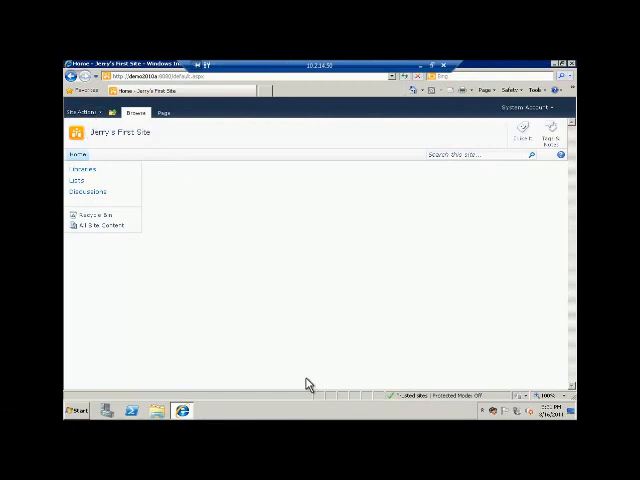
{"action": "mouse_move", "coordinate": [236, 280]}
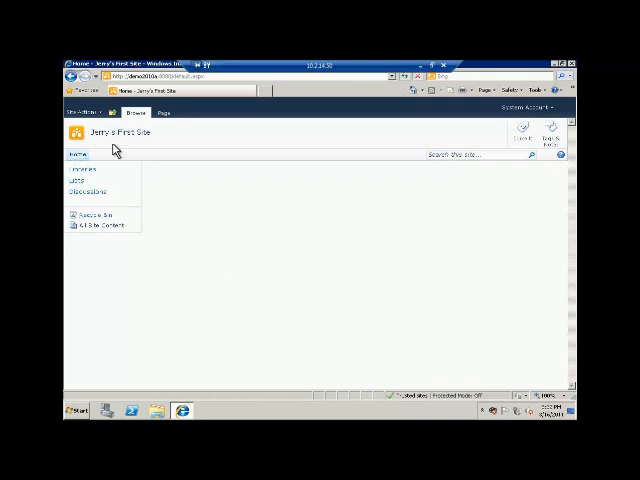
Use Site Actions > More Options to show the Create gallery of list templates
{"action": "left_click", "coordinate": [80, 112]}
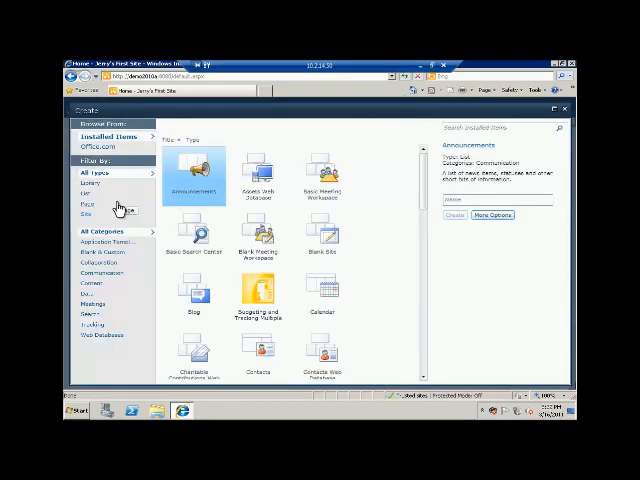
{"action": "mouse_move", "coordinate": [412, 116]}
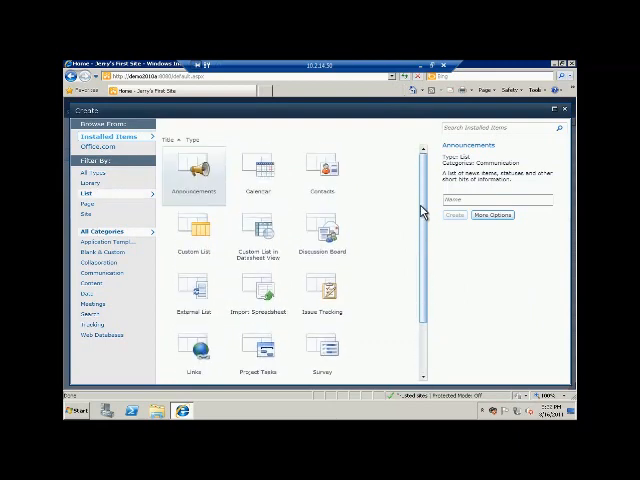
{"action": "mouse_move", "coordinate": [364, 192]}
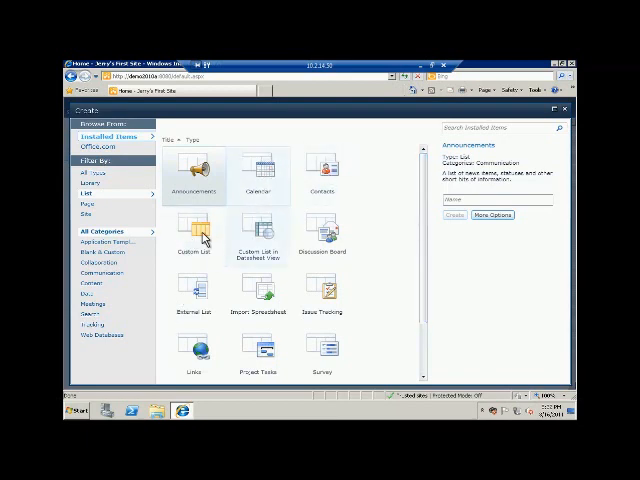
Browse Calendar and External List, then pick Announcements, name it and go to More Options
{"action": "left_click", "coordinate": [260, 172]}
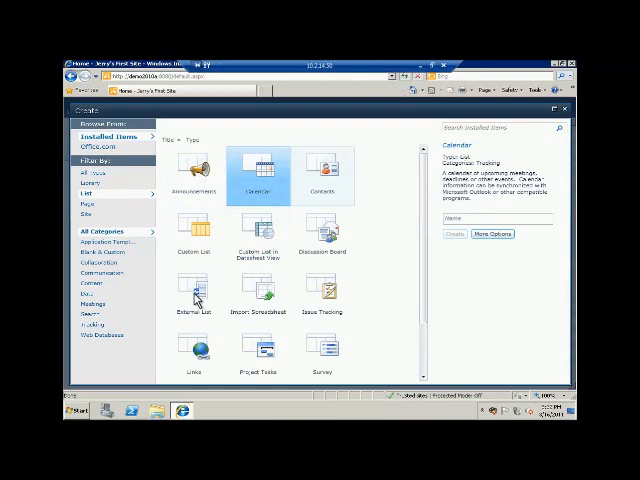
{"action": "left_click", "coordinate": [194, 236]}
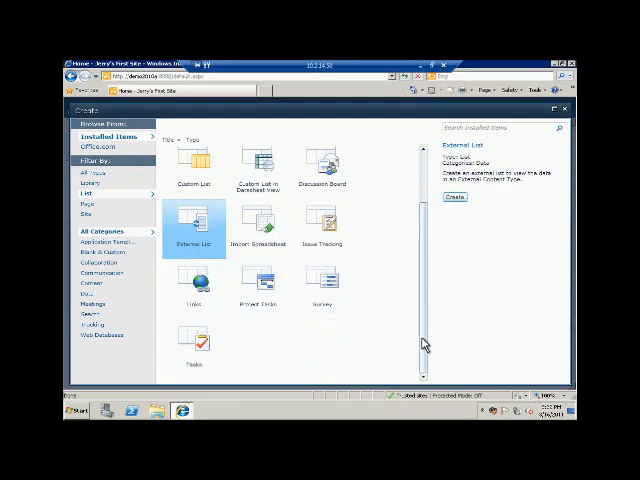
{"action": "scroll", "scroll_direction": "up", "scroll_amount": 3}
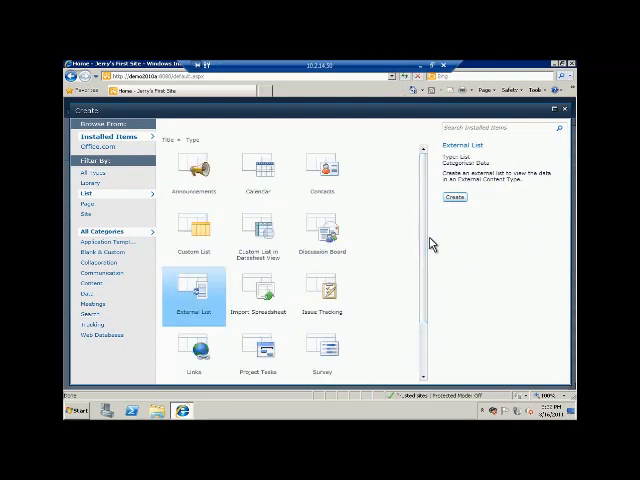
{"action": "left_click", "coordinate": [196, 170]}
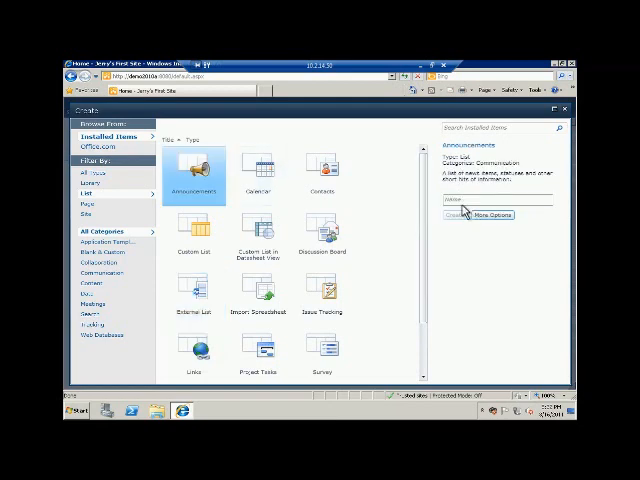
{"action": "left_click", "coordinate": [504, 200]}
{"action": "type", "text": "Announcements"}
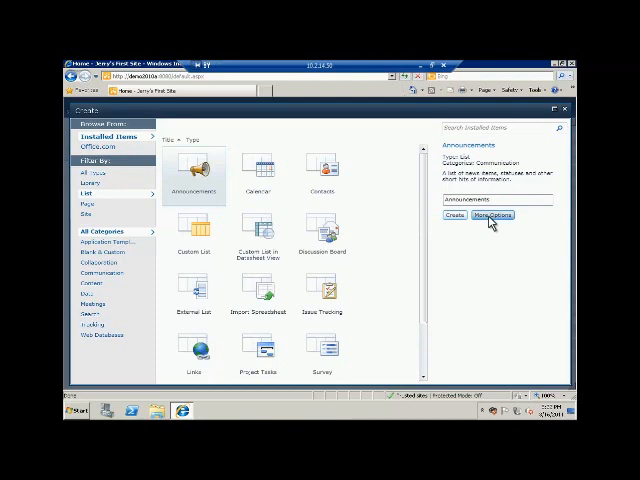
{"action": "left_click", "coordinate": [492, 216]}
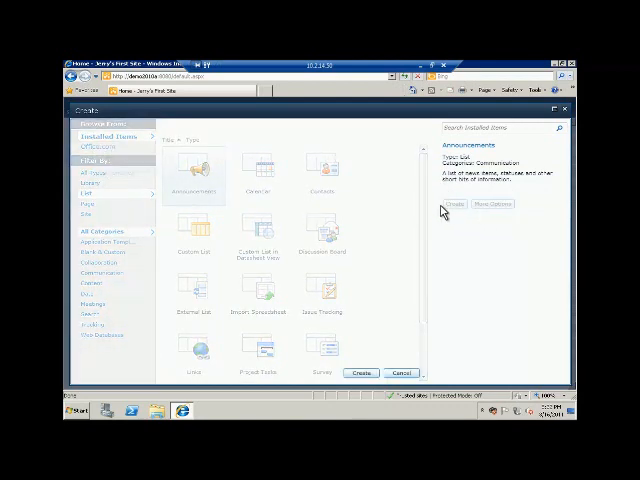
Enter the description 'This is a' and create the Announcements list
{"action": "left_click", "coordinate": [488, 204]}
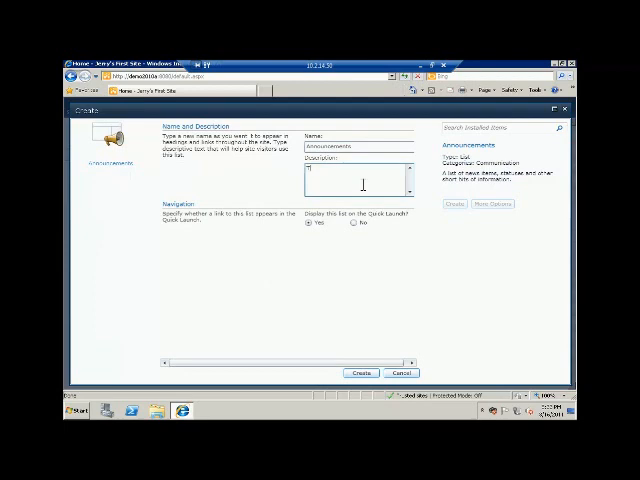
{"action": "type", "text": "This is a Central Announcement"}
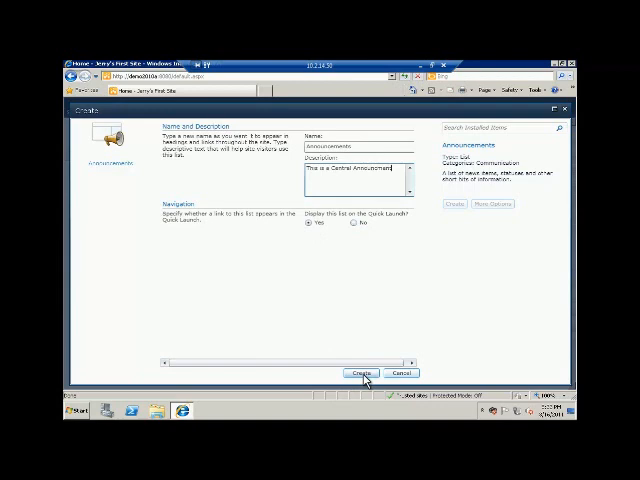
{"action": "left_click", "coordinate": [360, 372]}
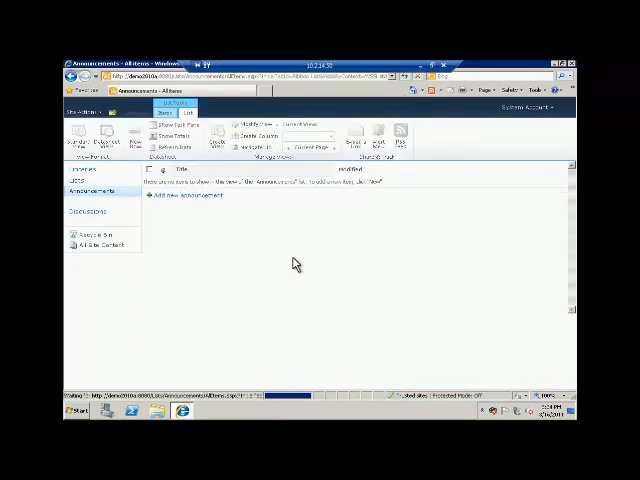
Start a New Item form from the Items ribbon of the Announcements list
{"action": "left_click", "coordinate": [176, 104]}
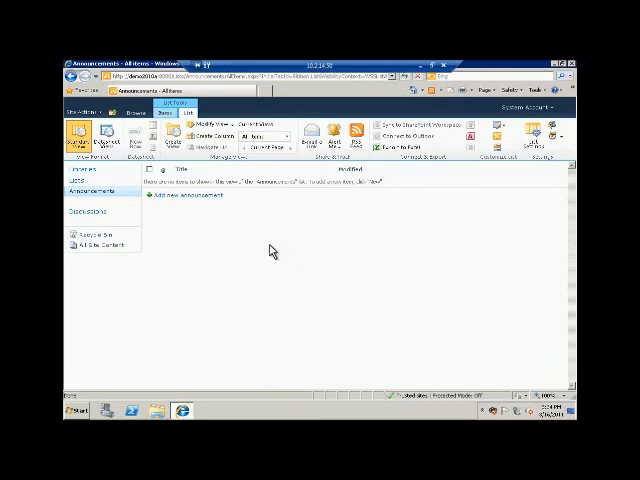
{"action": "mouse_move", "coordinate": [612, 156]}
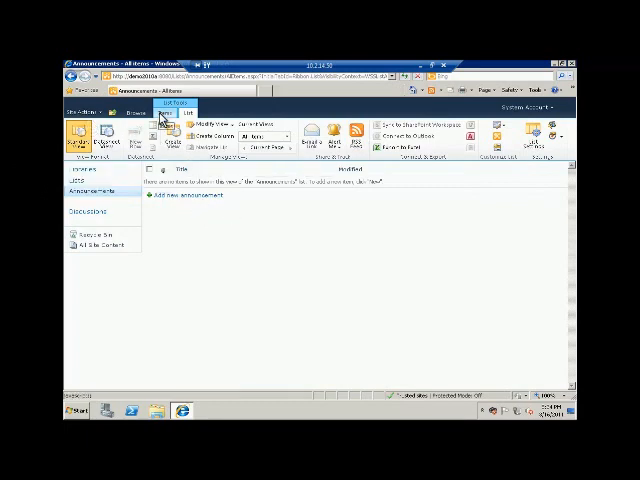
{"action": "left_click", "coordinate": [172, 108]}
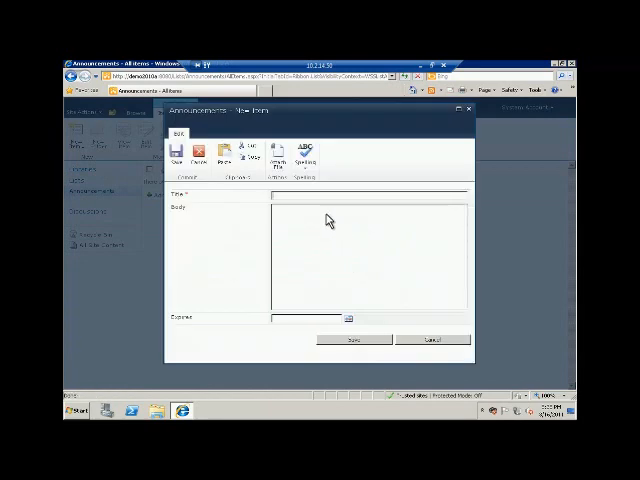
Enter the 'Creating' title, reuse it in a bulleted body, and choose an Expires date
{"action": "type", "text": "SH"}
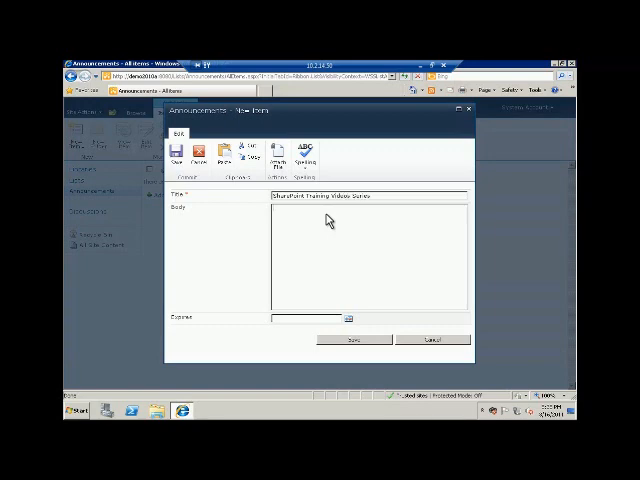
{"action": "triple_click", "coordinate": [320, 196]}
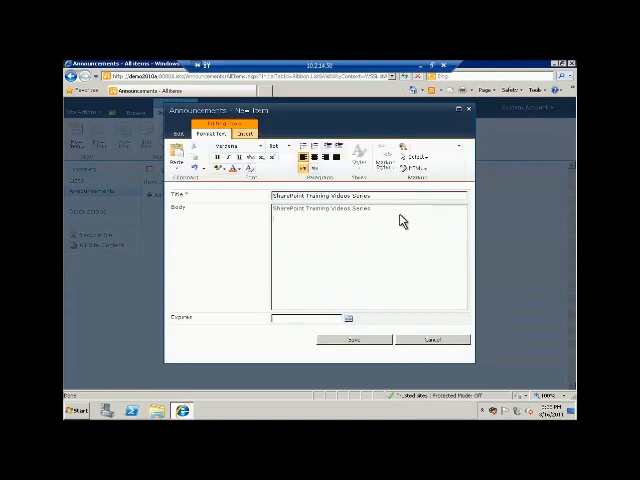
{"action": "type", "text": "Creating"}
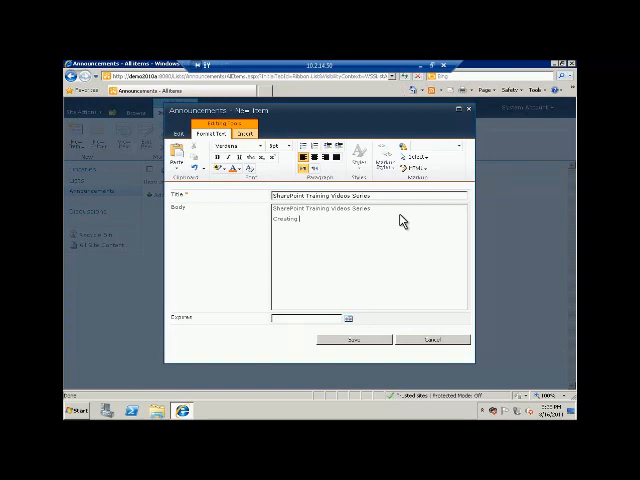
{"action": "double_click", "coordinate": [288, 222]}
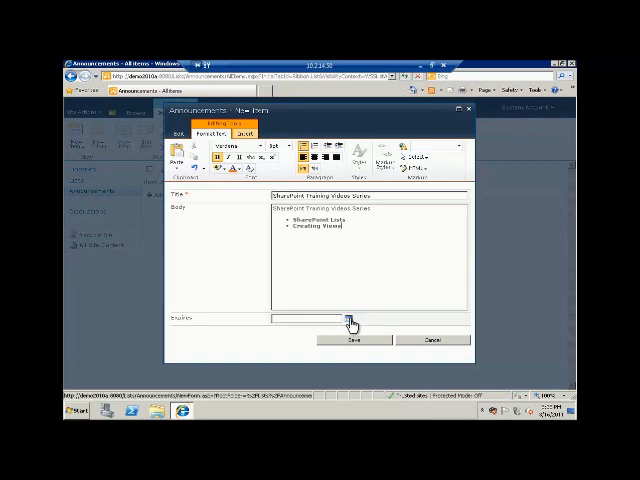
{"action": "left_click", "coordinate": [348, 316]}
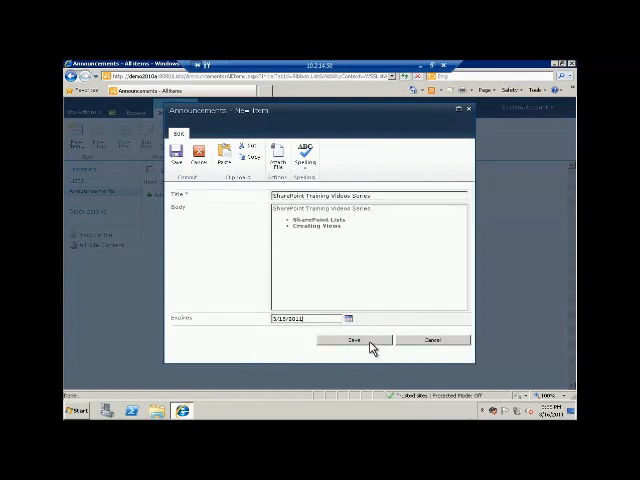
Save the new announcement and reopen it from the list
{"action": "left_click", "coordinate": [352, 340]}
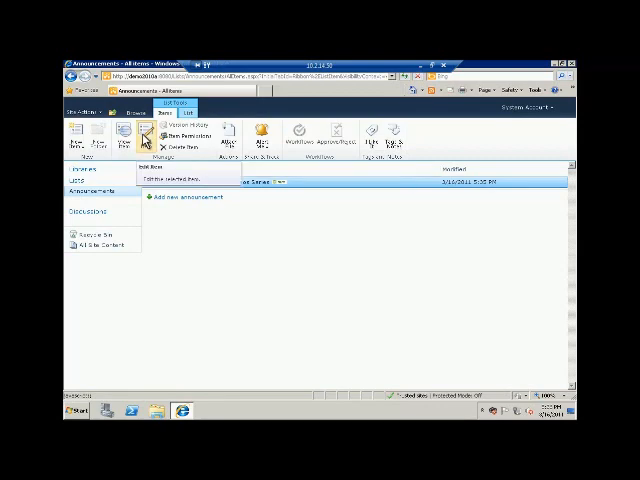
{"action": "left_click", "coordinate": [148, 188]}
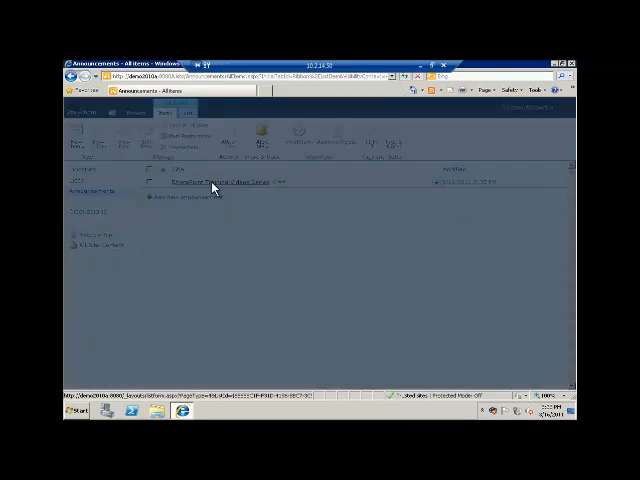
{"action": "left_click", "coordinate": [210, 182]}
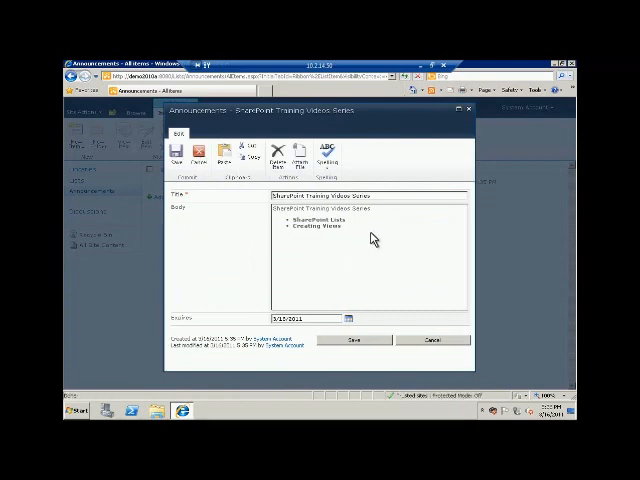
Add a 'Column' bullet to the body and save the announcement again
{"action": "left_click", "coordinate": [216, 130]}
{"action": "type", "text": "Creating"}
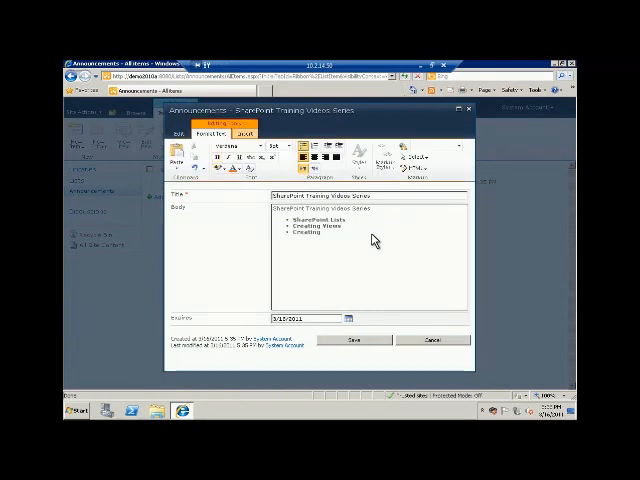
{"action": "type", "text": "Columns"}
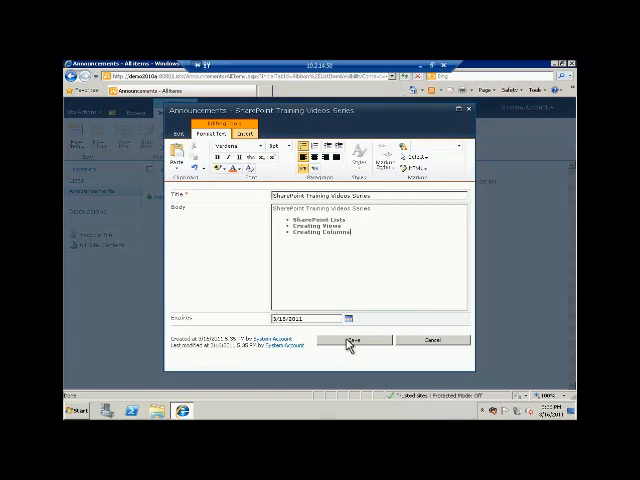
{"action": "left_click", "coordinate": [352, 340]}
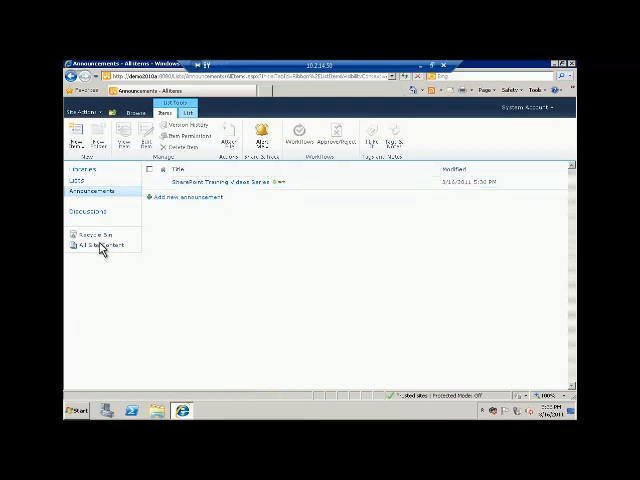
{"action": "mouse_move", "coordinate": [280, 288]}
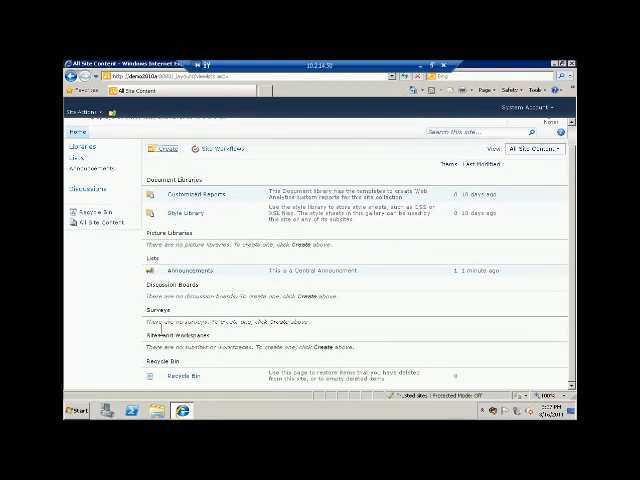
{"action": "mouse_move", "coordinate": [158, 192]}
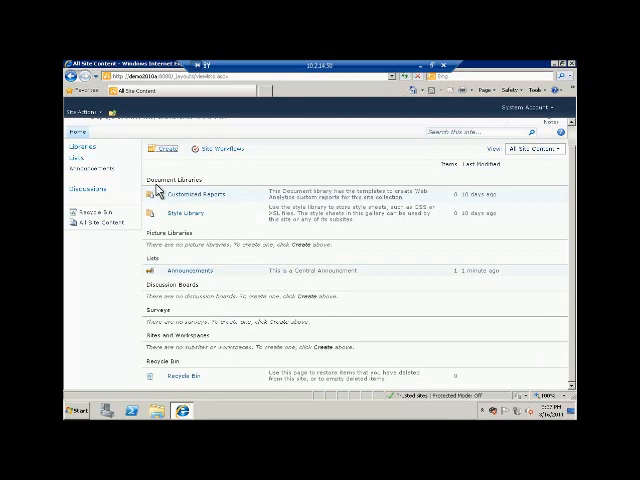
Create a Calendar list named 'Events' from the list templates
{"action": "left_click", "coordinate": [162, 148]}
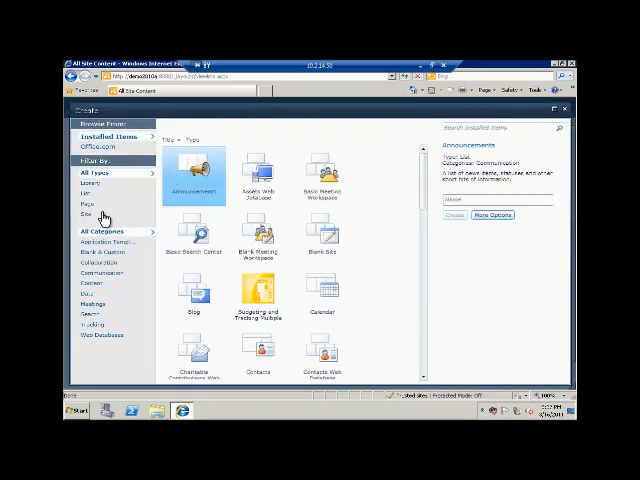
{"action": "mouse_move", "coordinate": [30, 224]}
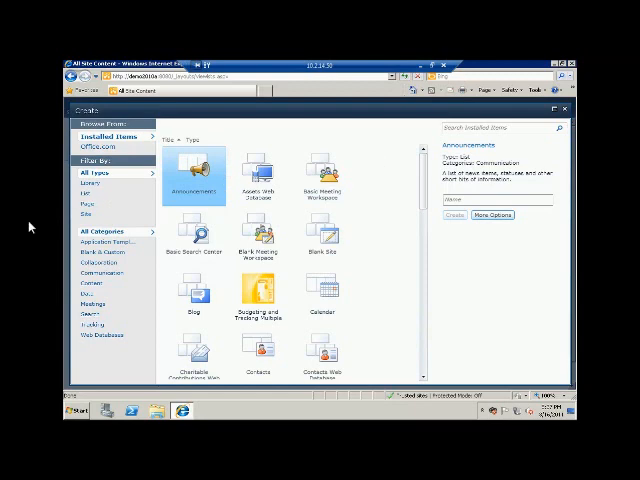
{"action": "left_click", "coordinate": [82, 192]}
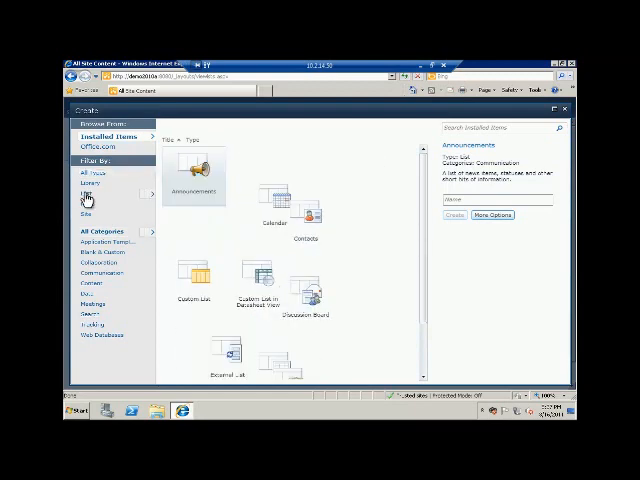
{"action": "left_click", "coordinate": [84, 192]}
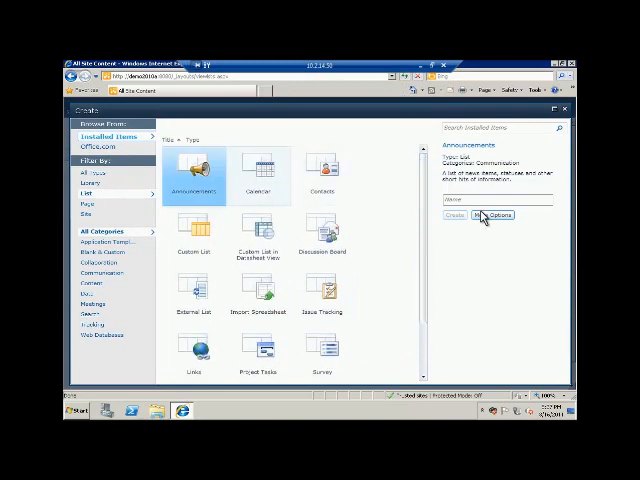
{"action": "left_click", "coordinate": [258, 170]}
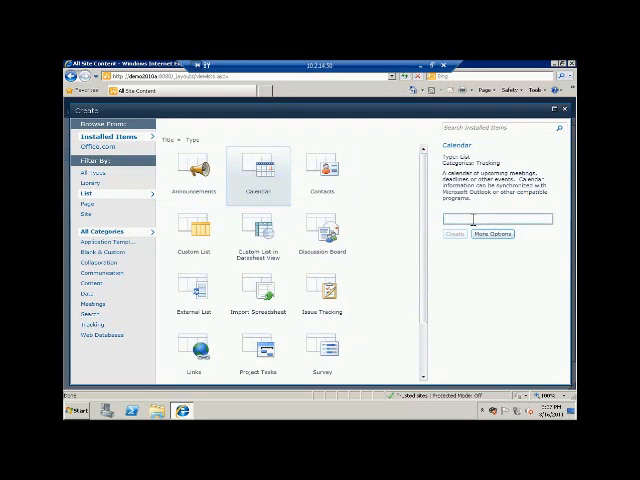
{"action": "type", "text": "Events"}
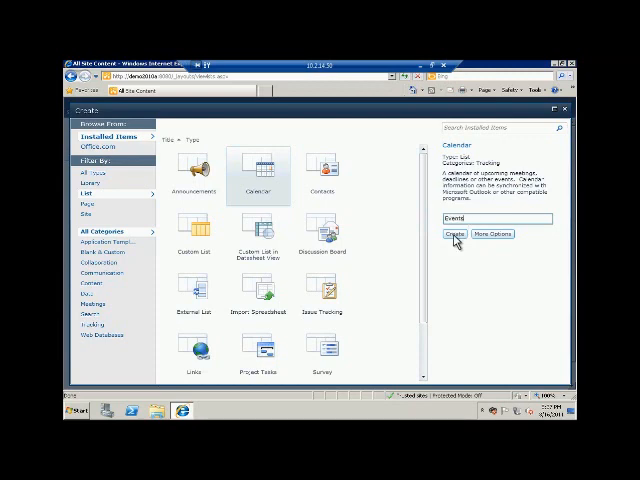
{"action": "left_click", "coordinate": [452, 234]}
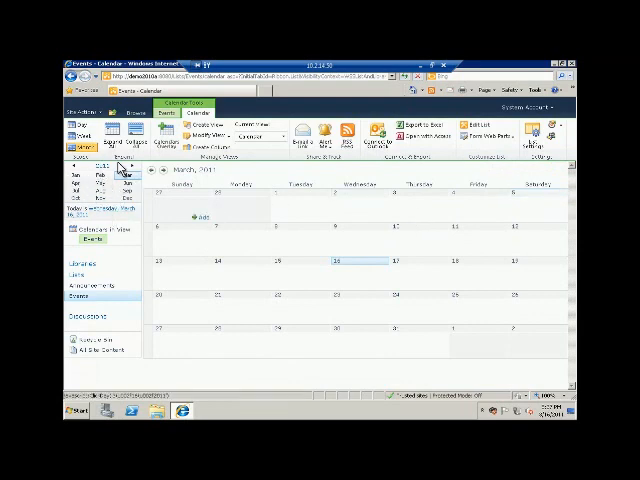
{"action": "mouse_move", "coordinate": [152, 318]}
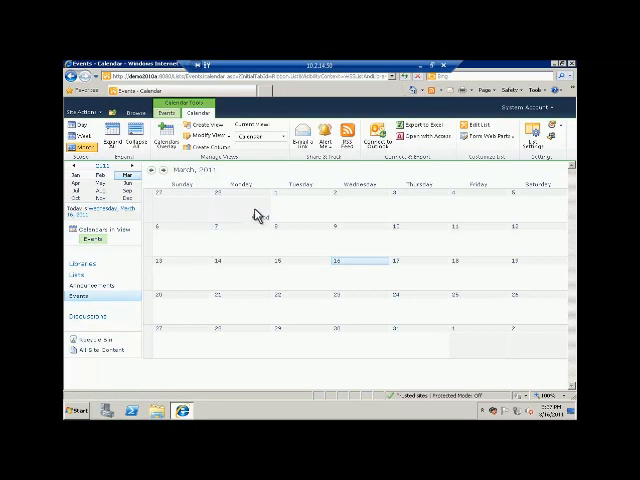
{"action": "mouse_move", "coordinate": [350, 216]}
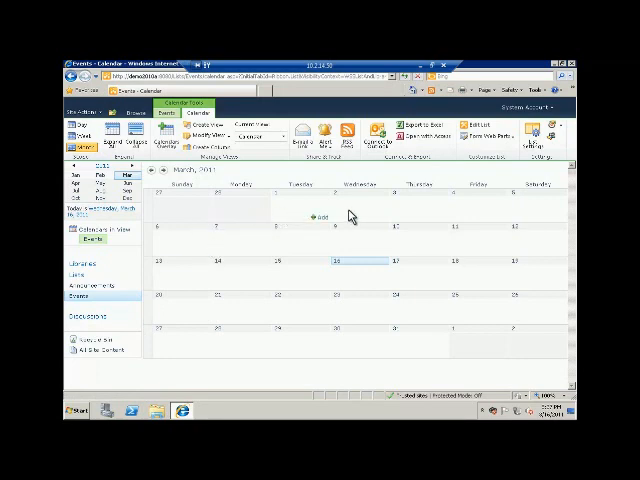
{"action": "mouse_move", "coordinate": [388, 222]}
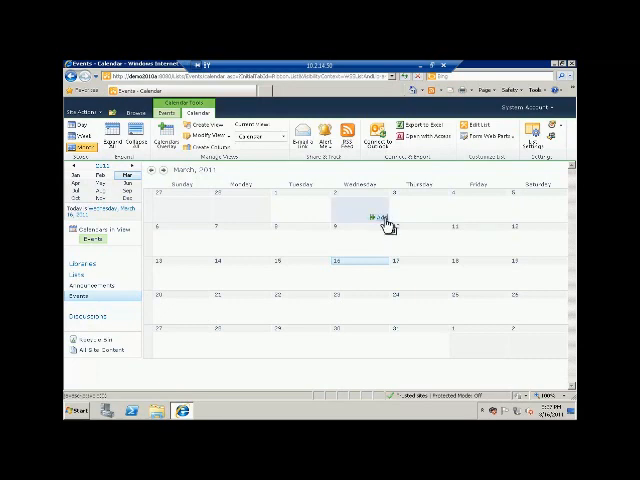
Add a multi-day 'SharePoint Training' event on a calendar day, allow clipboard access, and save it
{"action": "left_click", "coordinate": [384, 222]}
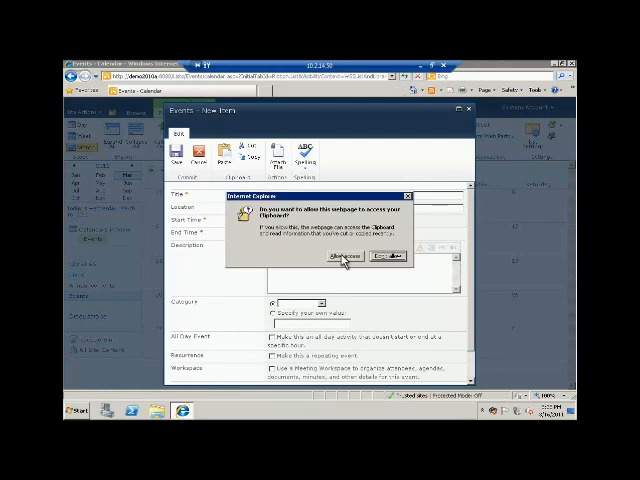
{"action": "left_click", "coordinate": [338, 258]}
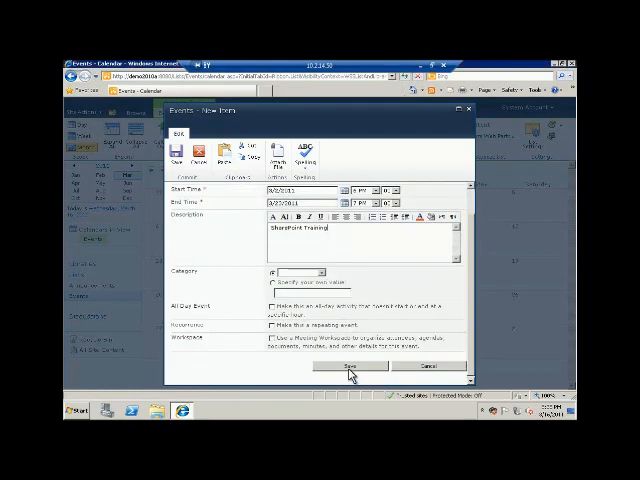
{"action": "left_click", "coordinate": [350, 364]}
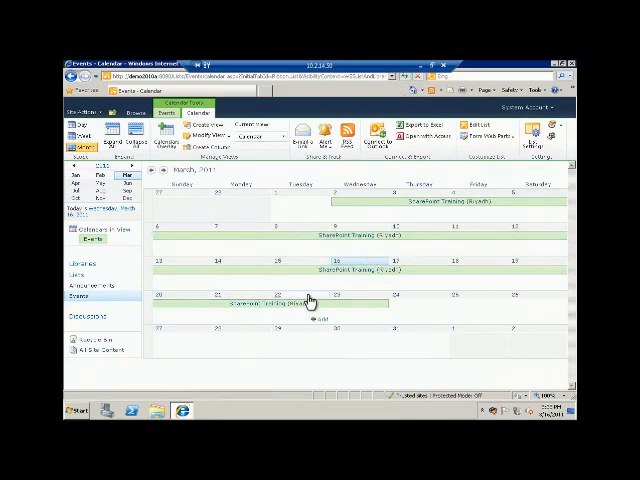
{"action": "mouse_move", "coordinate": [420, 180]}
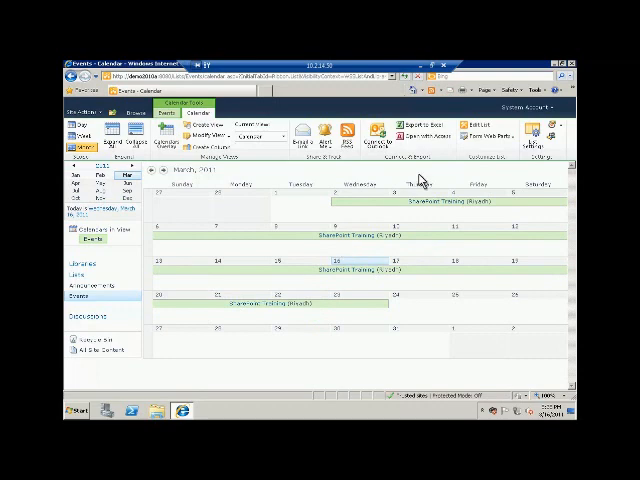
{"action": "mouse_move", "coordinate": [118, 246]}
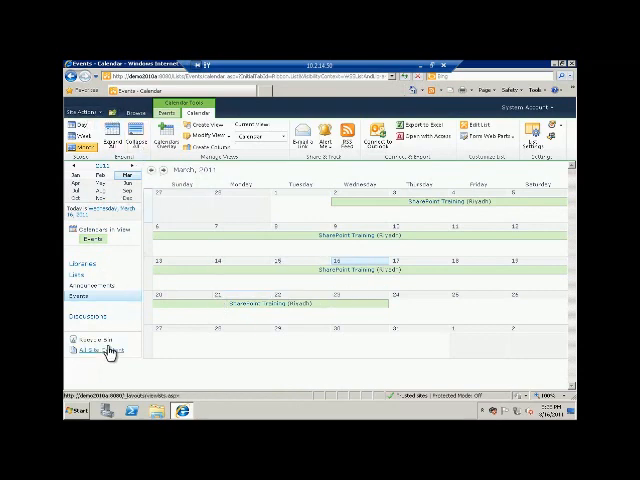
Return to All Site Content and reopen the Create gallery for another list
{"action": "left_click", "coordinate": [100, 350]}
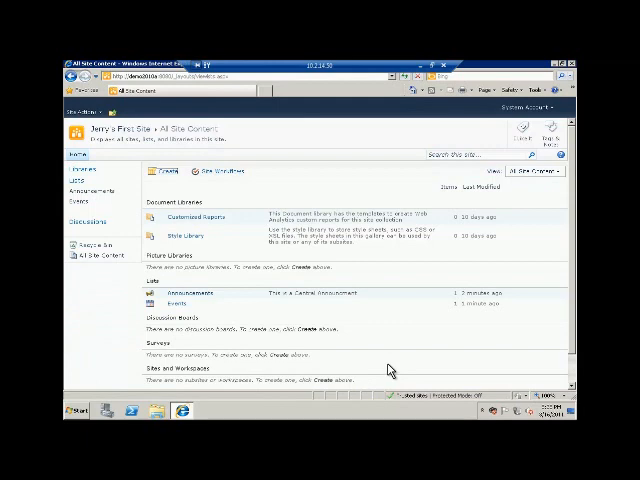
{"action": "mouse_move", "coordinate": [270, 308]}
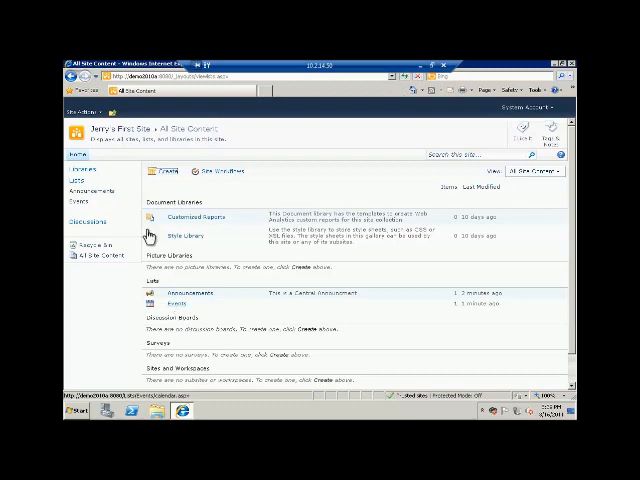
{"action": "left_click", "coordinate": [82, 118]}
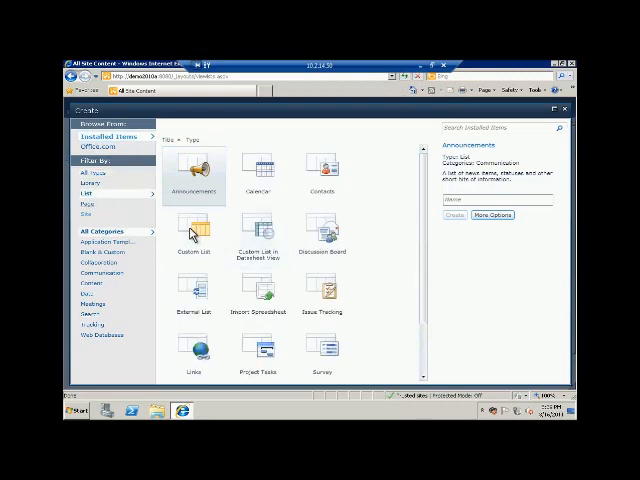
Create the Songs list from the Custom List template and land on its empty list page
{"action": "left_click", "coordinate": [194, 236]}
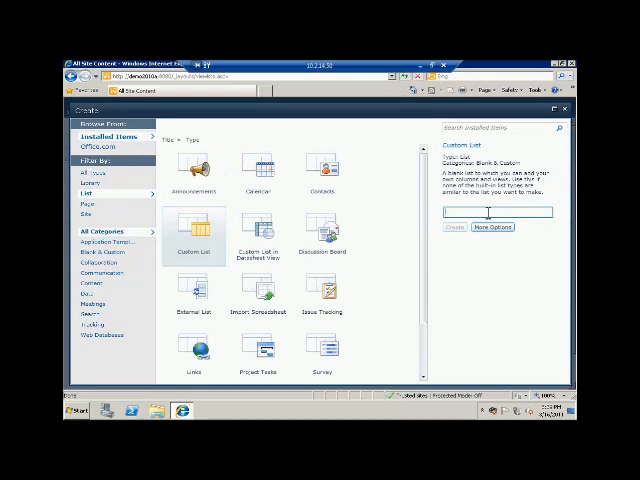
{"action": "type", "text": "Email"}
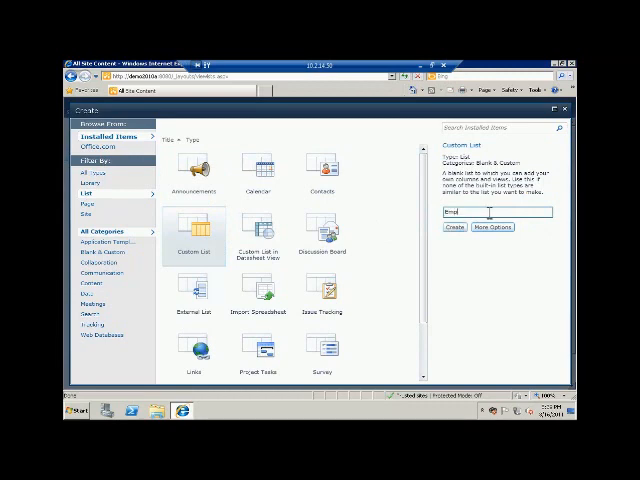
{"action": "type", "text": "Employees"}
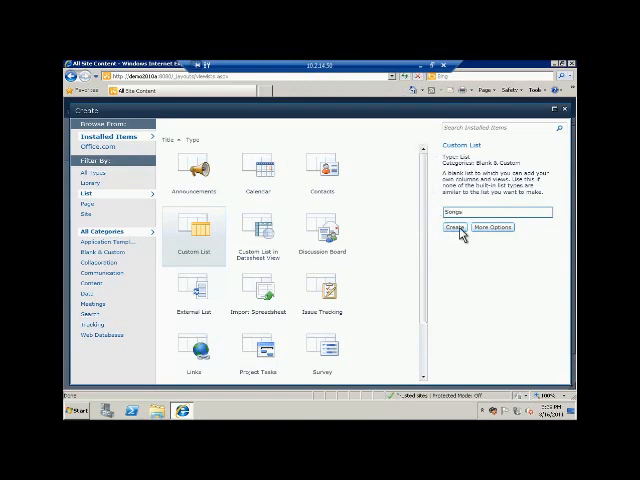
{"action": "left_click", "coordinate": [458, 228]}
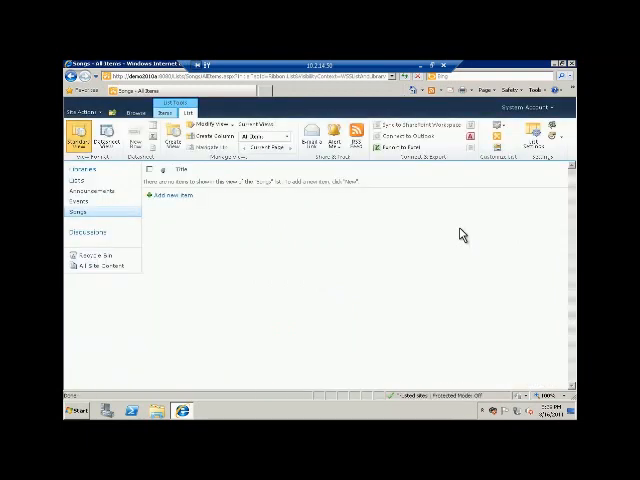
{"action": "mouse_move", "coordinate": [178, 184]}
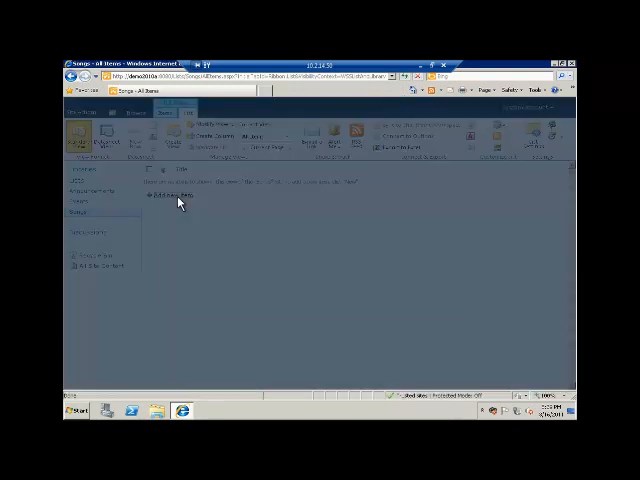
Check the Songs list's new item form, cancel it, and return to the OneNote notes
{"action": "left_click", "coordinate": [162, 196]}
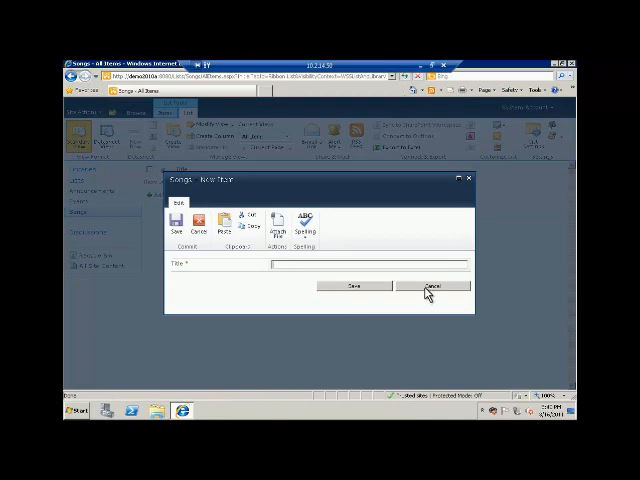
{"action": "left_click", "coordinate": [432, 286]}
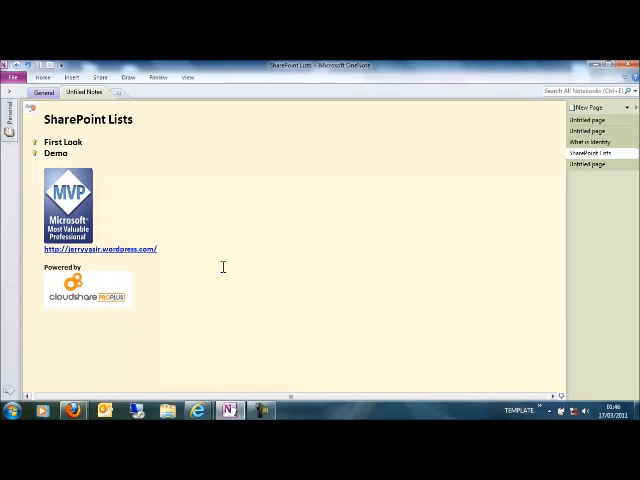
{"action": "mouse_move", "coordinate": [508, 372]}
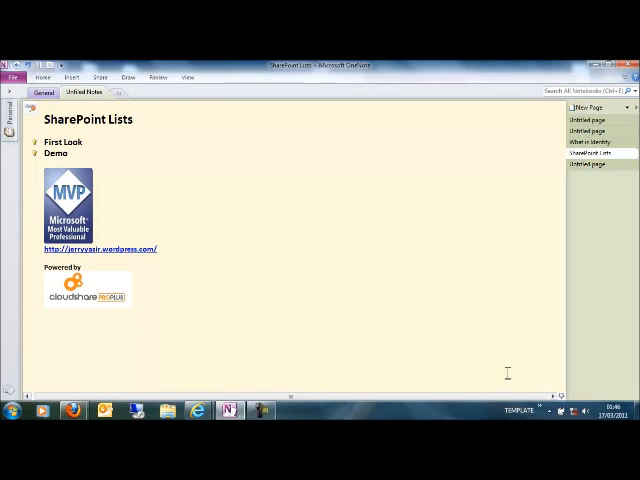